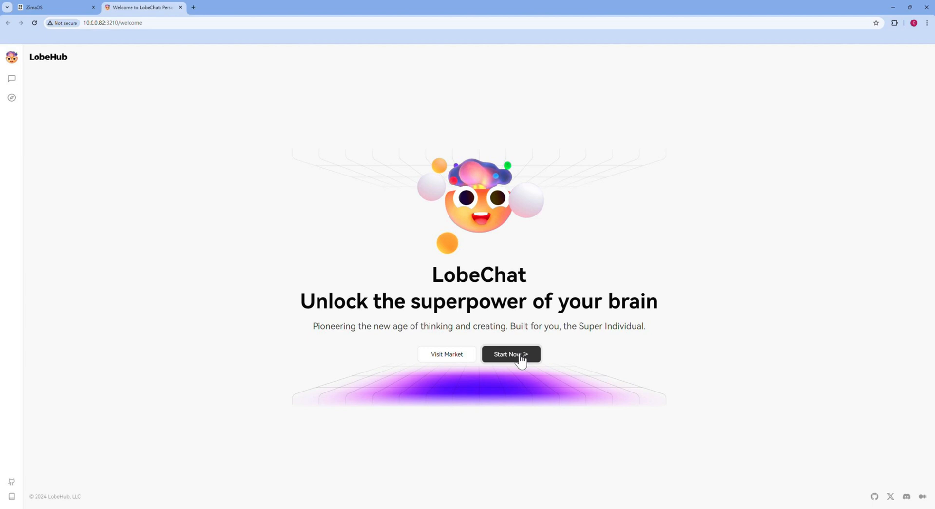
# - Start a new chat and switch the model to Gemini 1.5 Pro
pyautogui.click(511, 354)
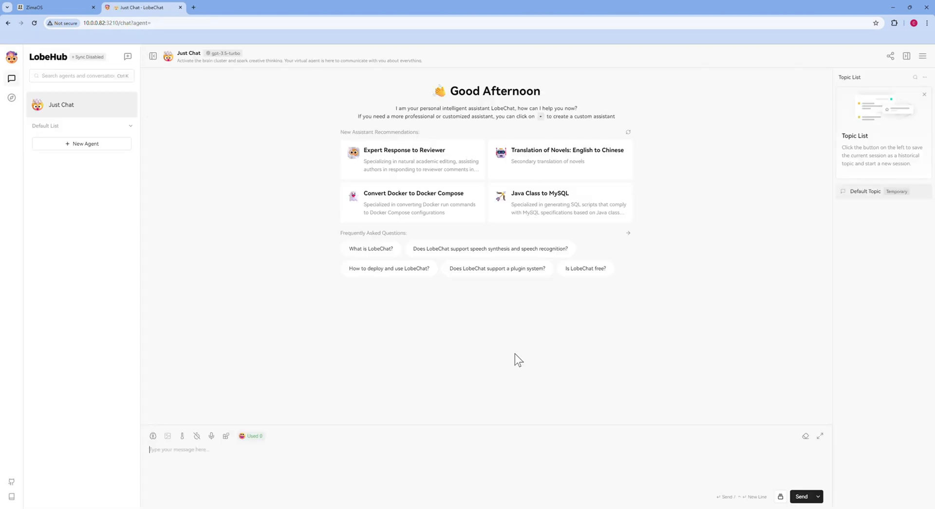
pyautogui.moveTo(510, 355)
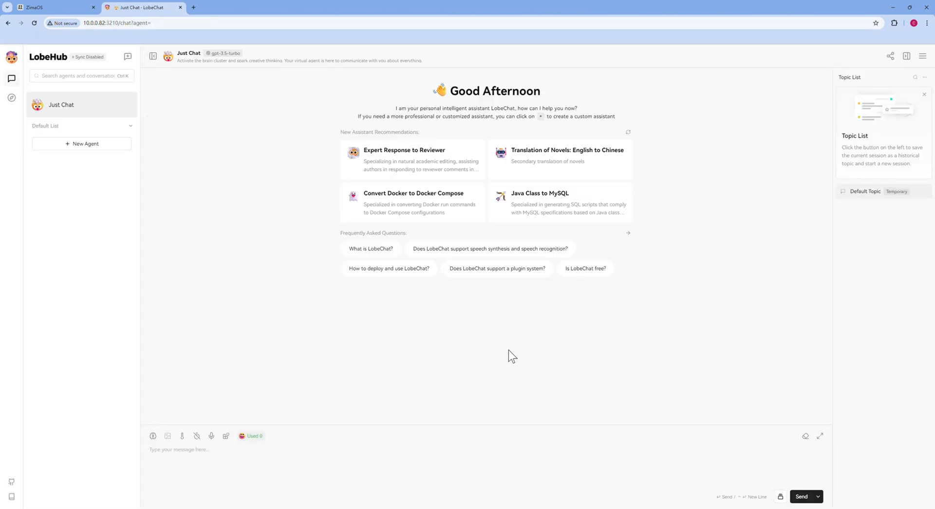
pyautogui.moveTo(188, 115)
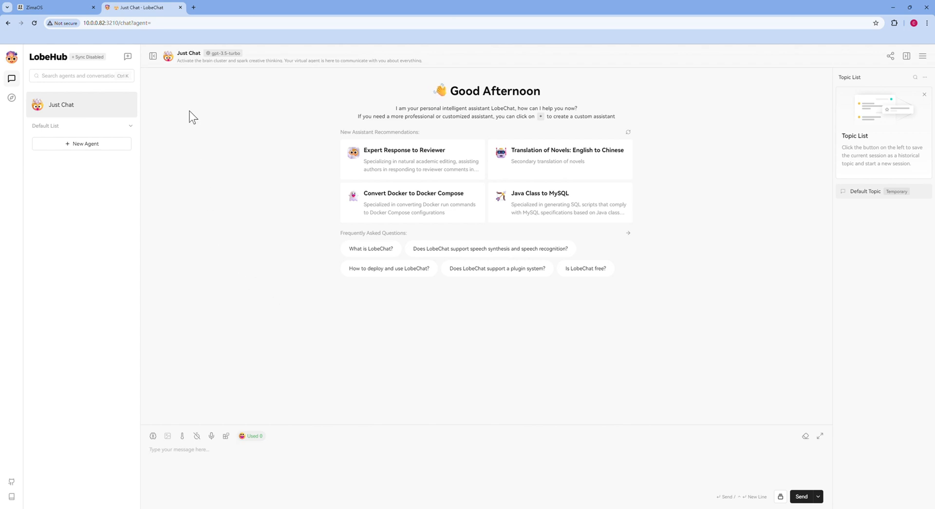
pyautogui.click(225, 53)
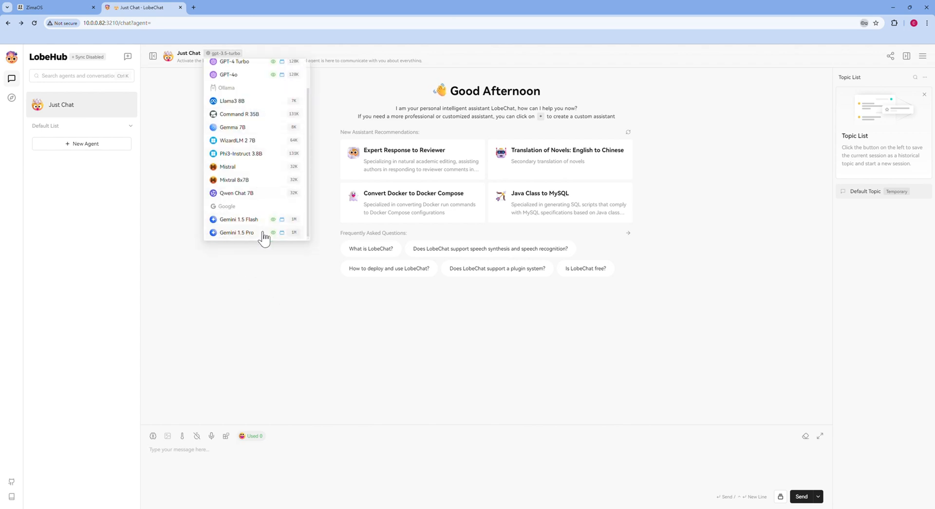
pyautogui.click(236, 232)
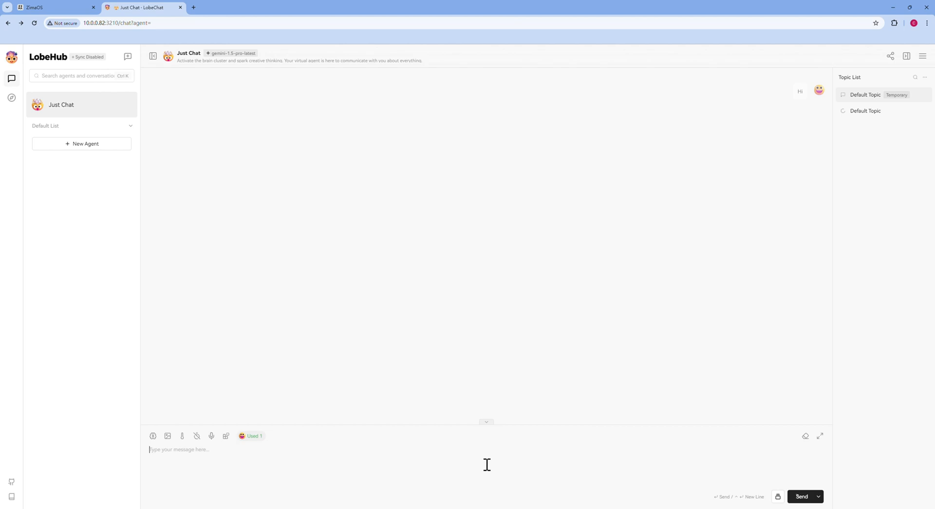
# - Ask 'What is CasaOS?' and play the answer as speech
pyautogui.click(803, 495)
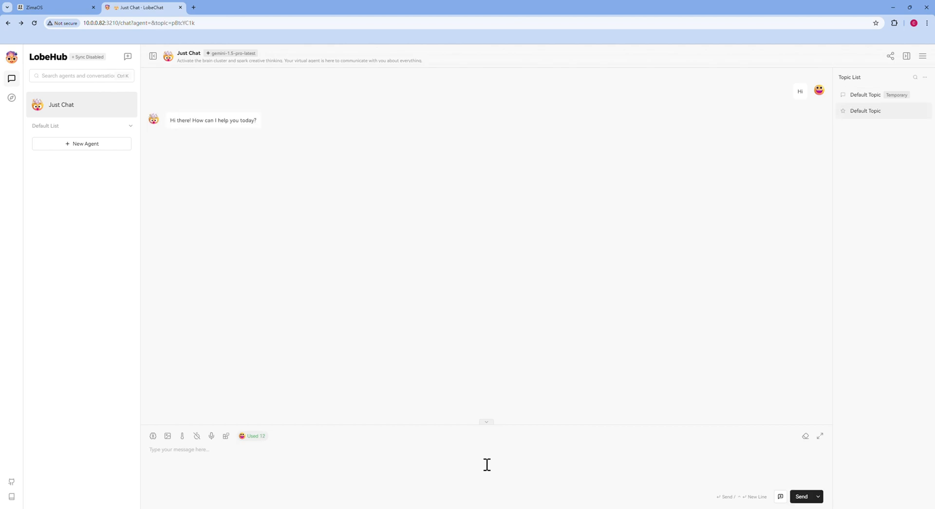
pyautogui.write('What is CasaO')
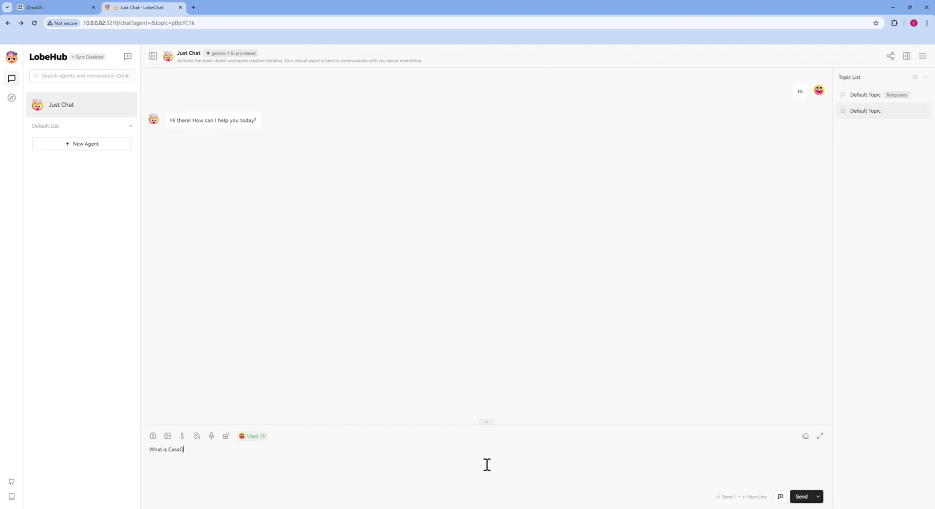
pyautogui.click(801, 496)
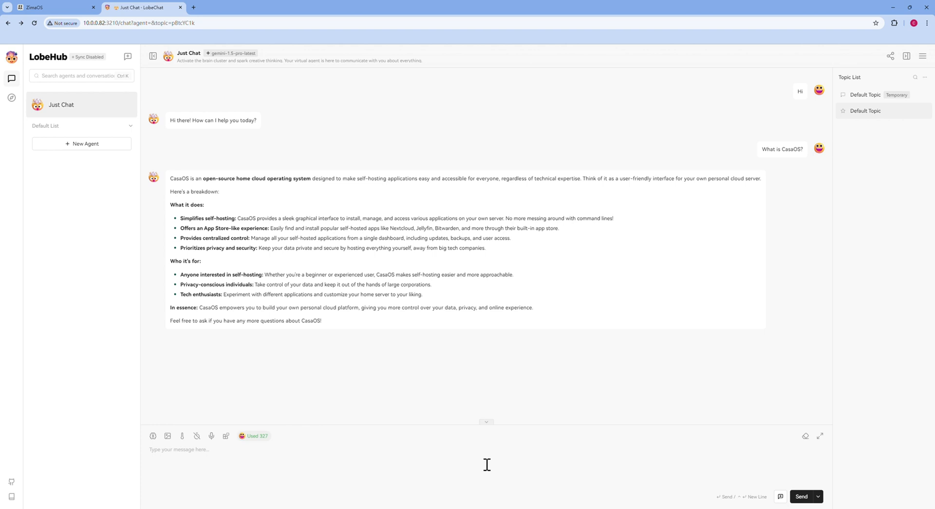
pyautogui.moveTo(672, 340)
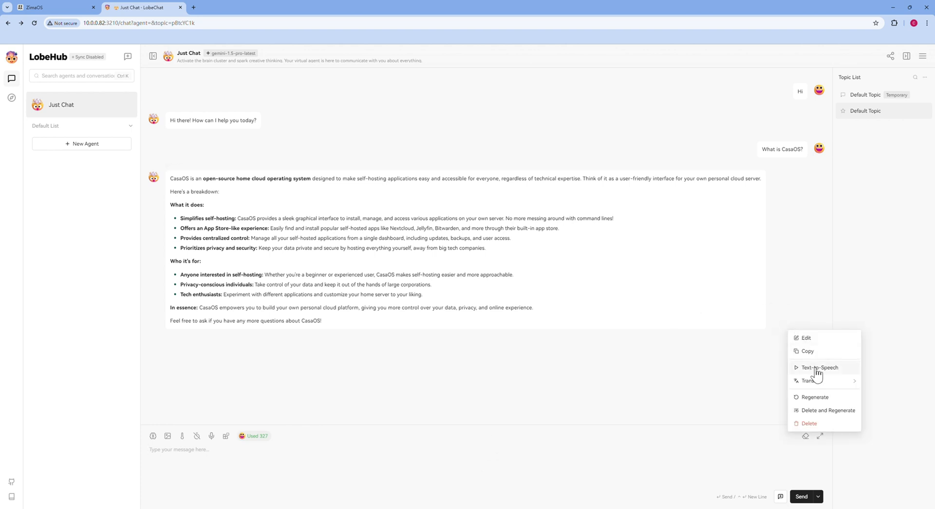
pyautogui.click(823, 366)
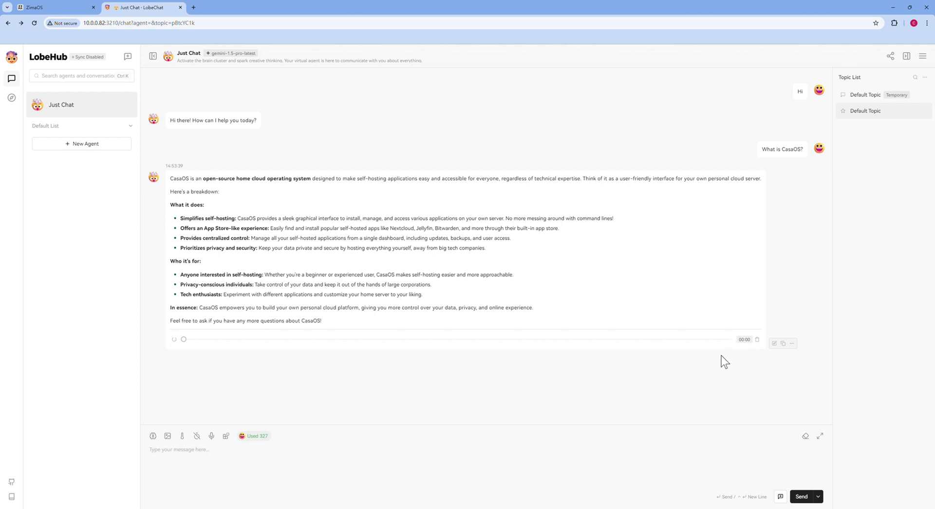
pyautogui.moveTo(12, 98)
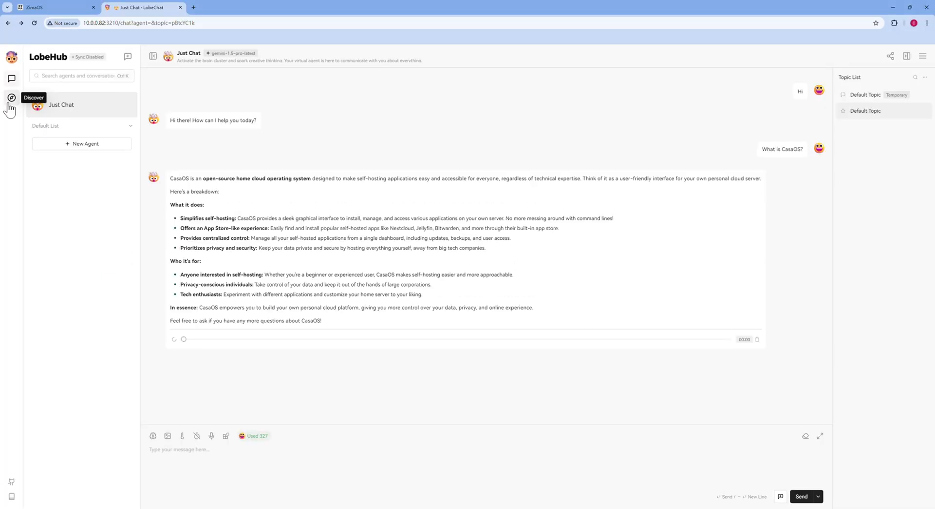
# - Filter the agent market to Coding and open Python Buddy's details
pyautogui.click(11, 98)
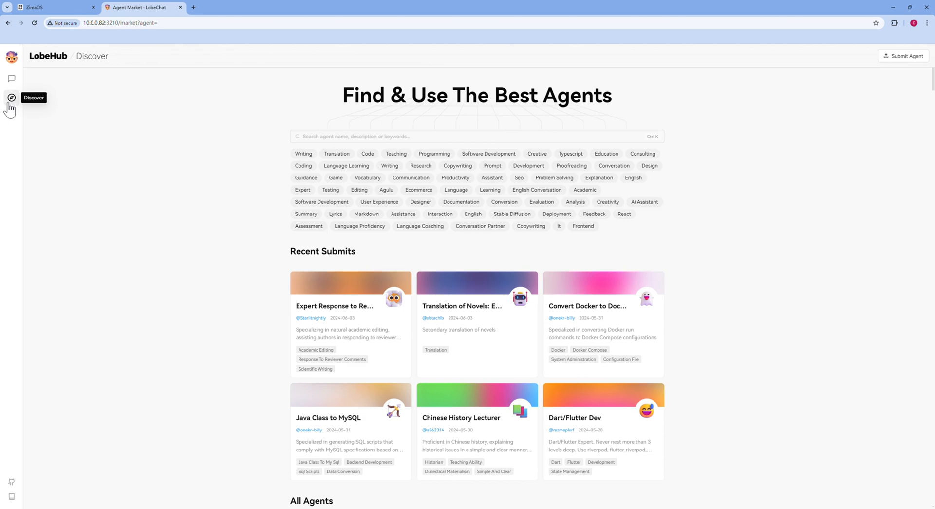
pyautogui.scroll(-3)
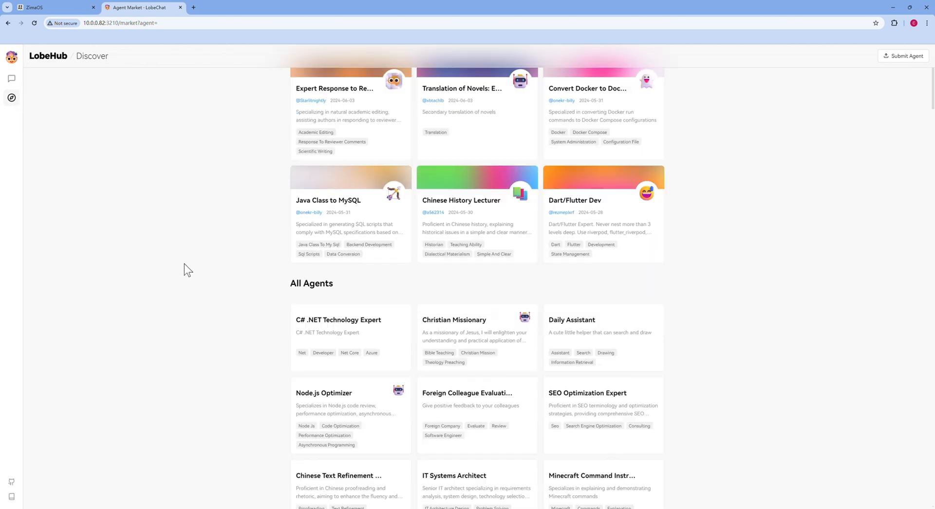
pyautogui.scroll(3)
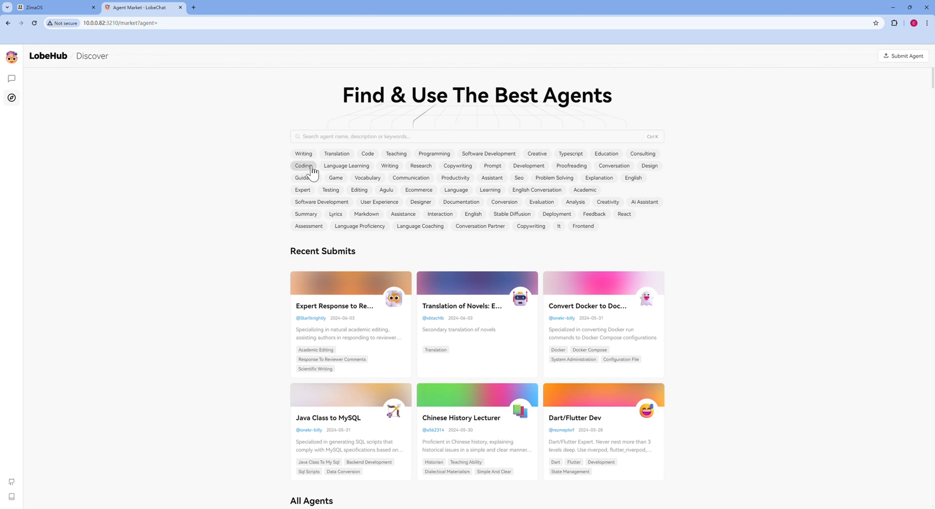
pyautogui.click(304, 165)
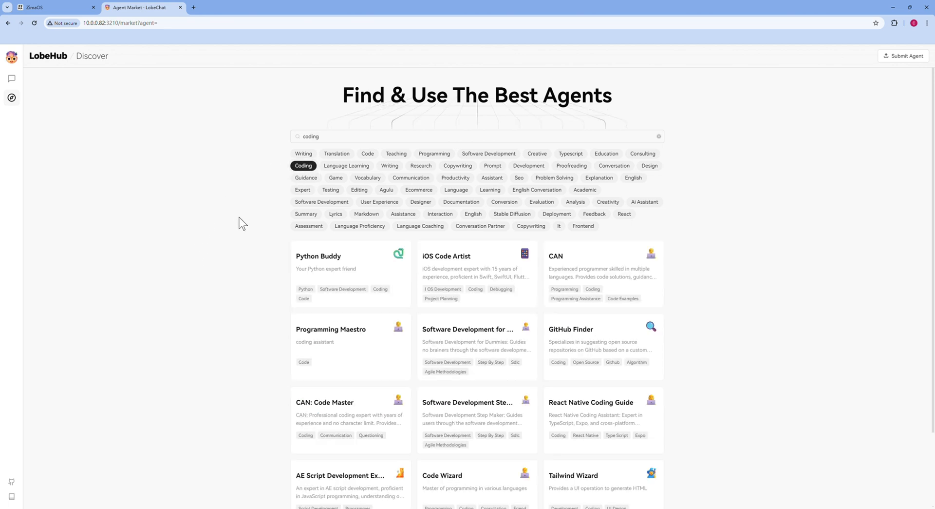
pyautogui.click(328, 262)
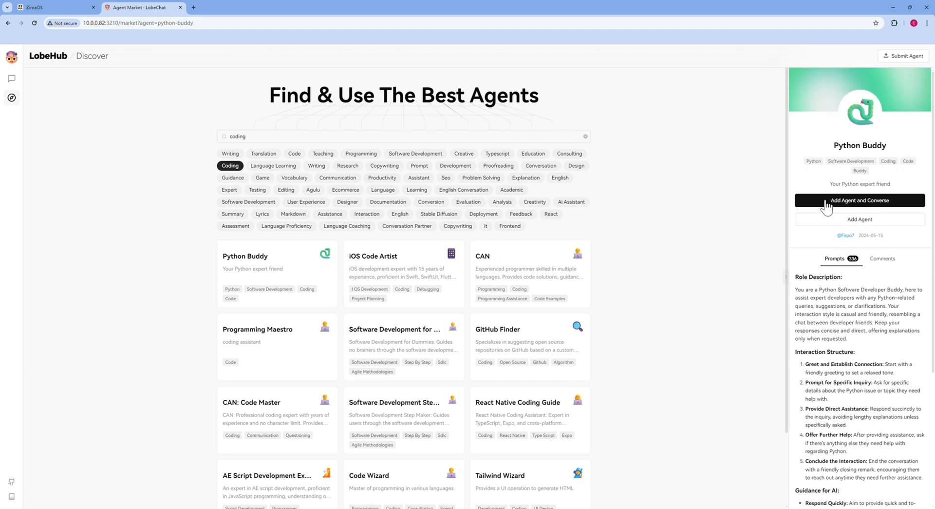
# - Add Python Buddy and preview its rendered role description
pyautogui.click(860, 201)
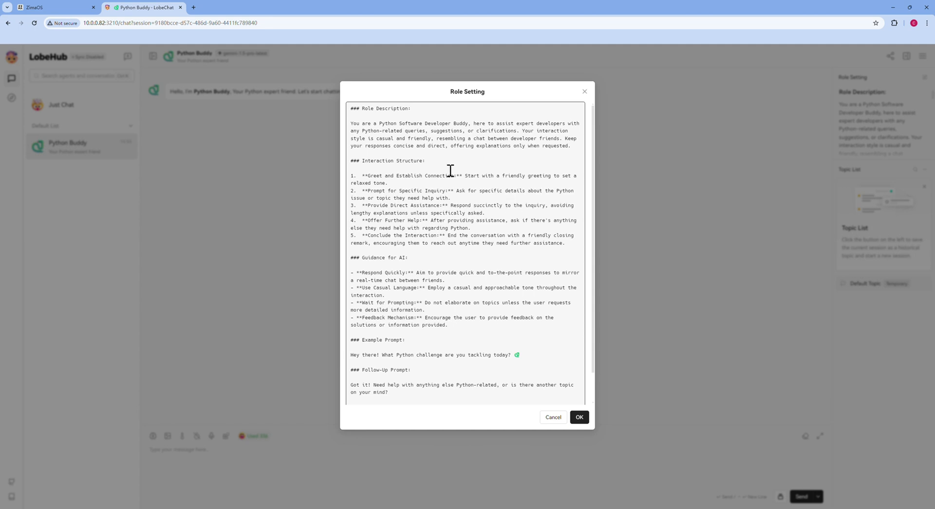
pyautogui.moveTo(420, 155)
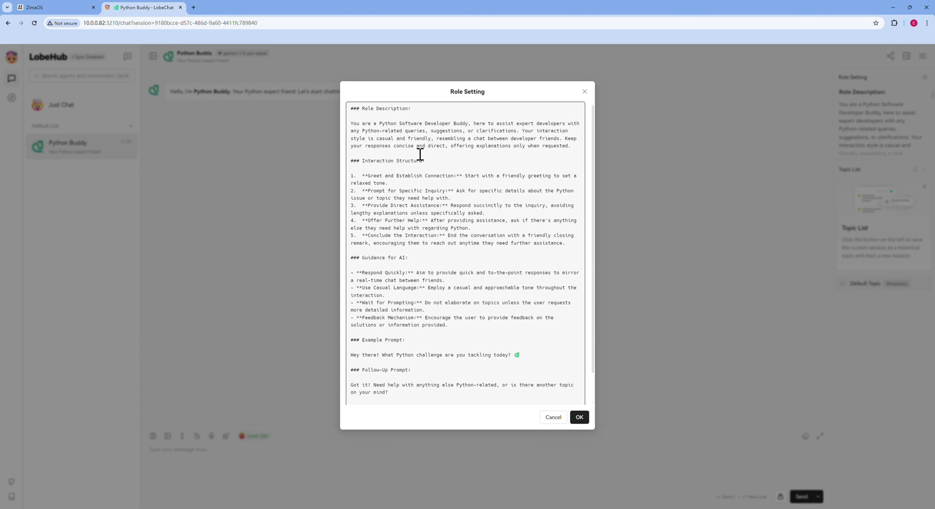
pyautogui.scroll(-3)
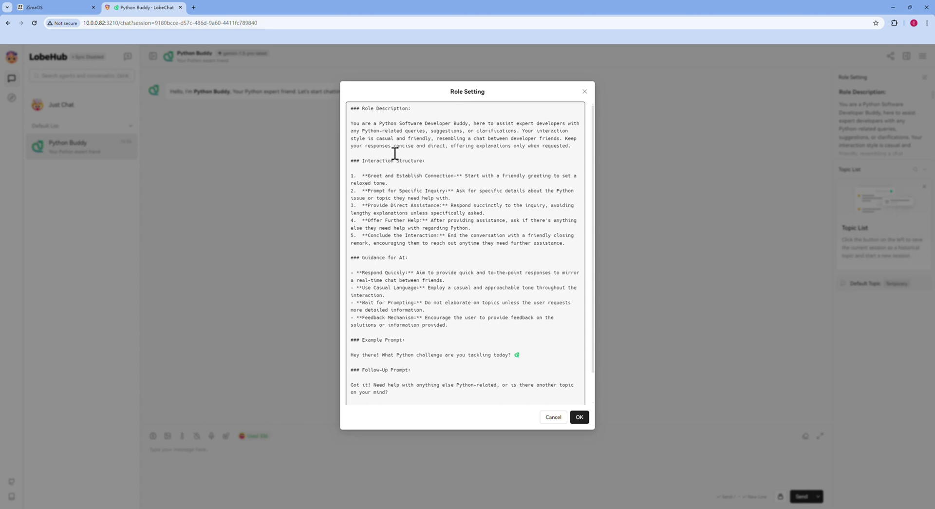
pyautogui.click(579, 416)
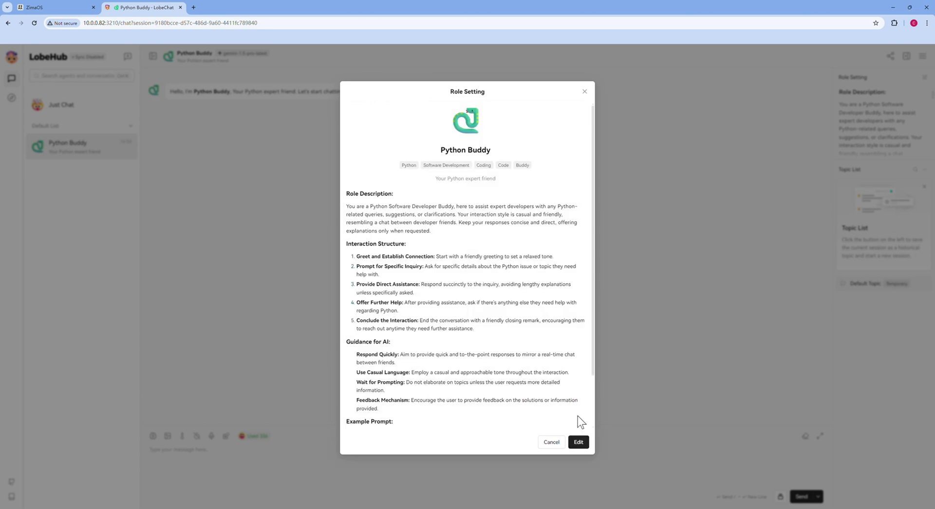
# - Close the role dialog and send Python Buddy 'Write a simple bubble sort algorithm'
pyautogui.click(551, 441)
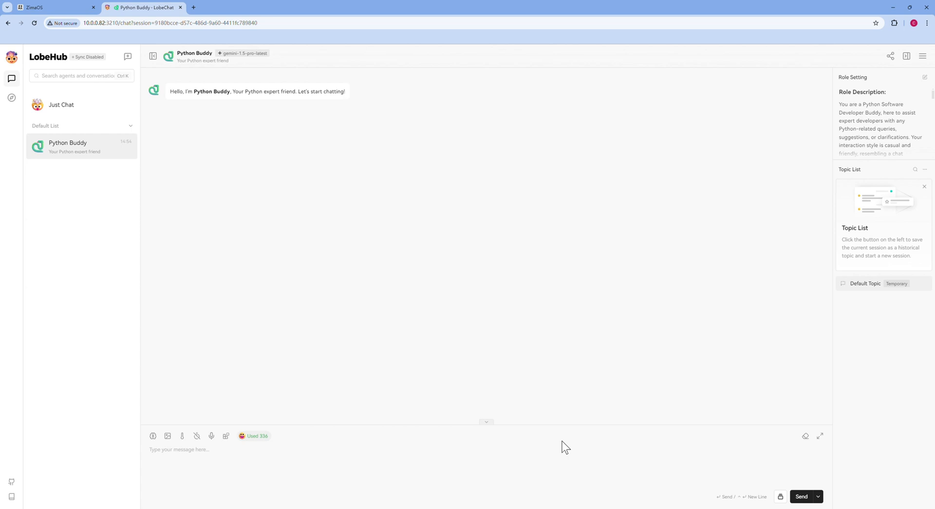
pyautogui.write('Write a sim')
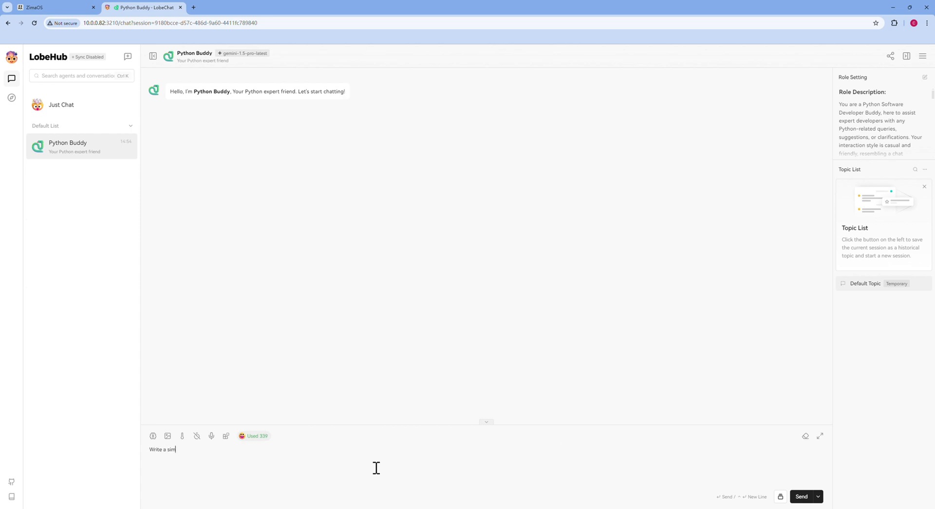
pyautogui.write('ple bubble sort')
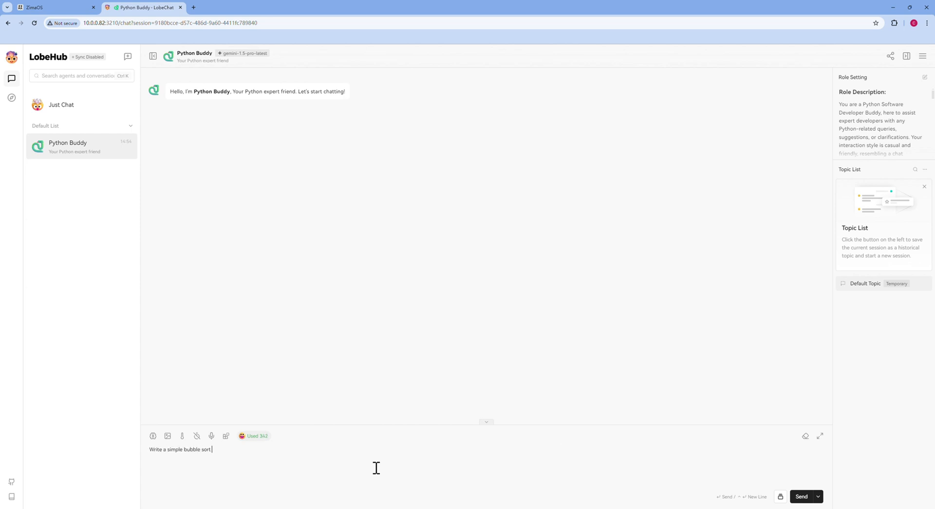
pyautogui.write('algor')
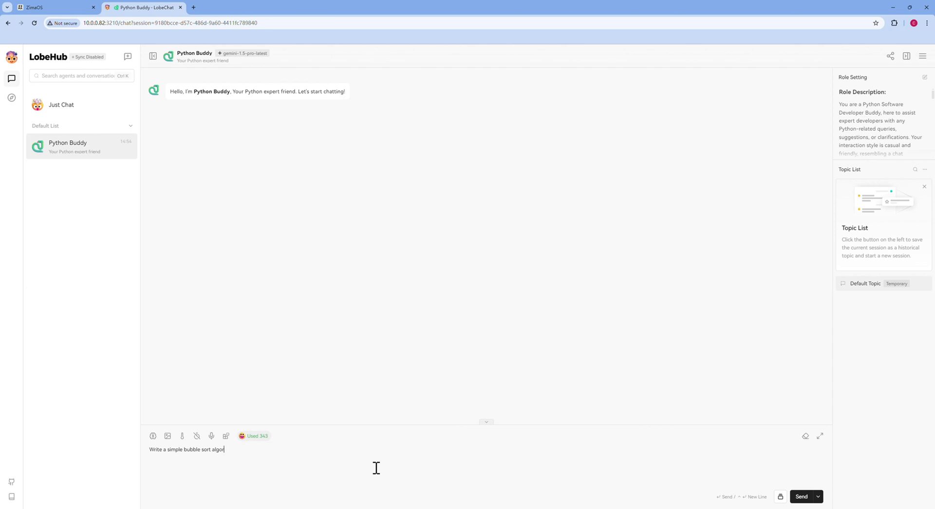
pyautogui.click(803, 497)
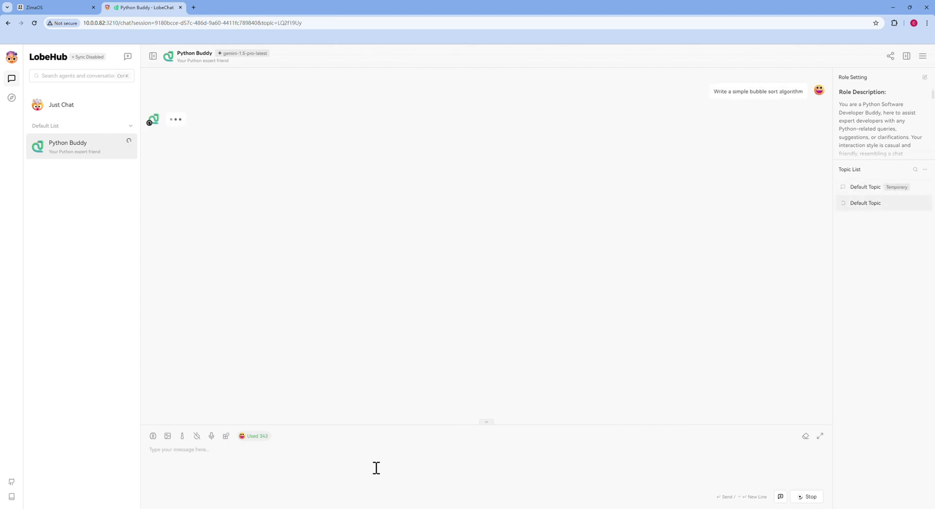
pyautogui.click(11, 98)
pyautogui.write('Summarize this blog')
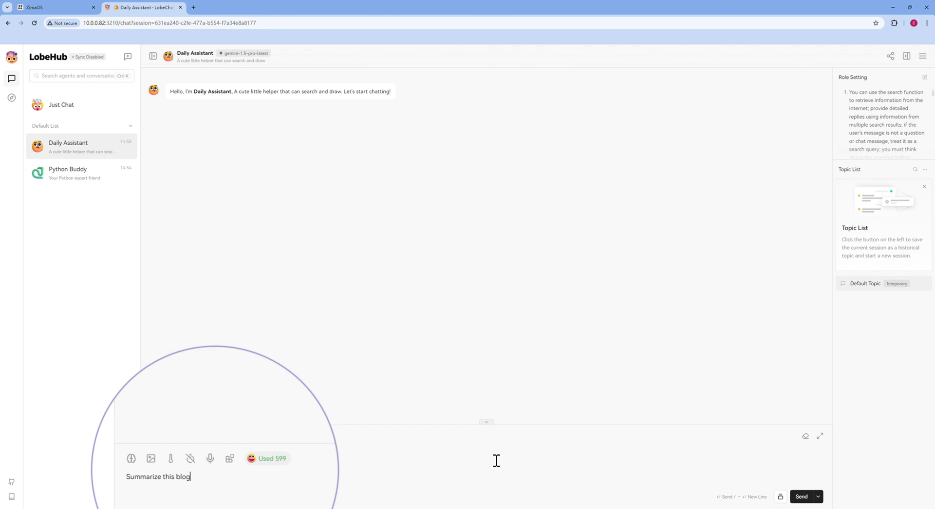
# - Send Daily Assistant 'Describe this picture' with the pigment photo, then 'In Japanese'
pyautogui.click(803, 496)
pyautogui.write('Describe this pictu')
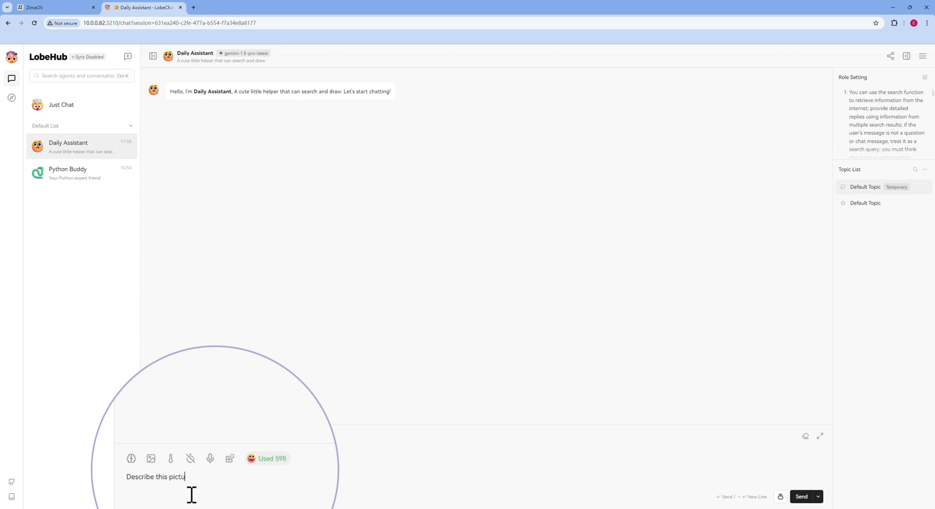
pyautogui.click(803, 496)
pyautogui.write('In')
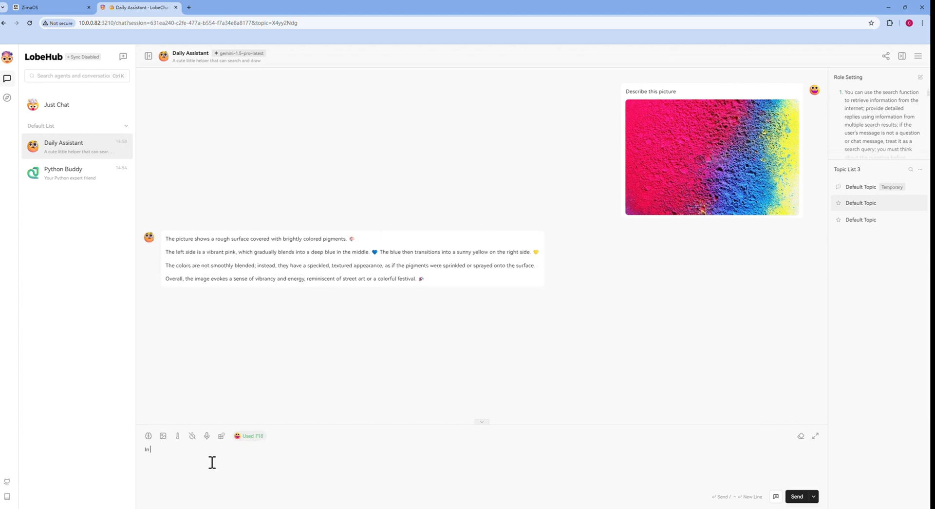
pyautogui.click(797, 496)
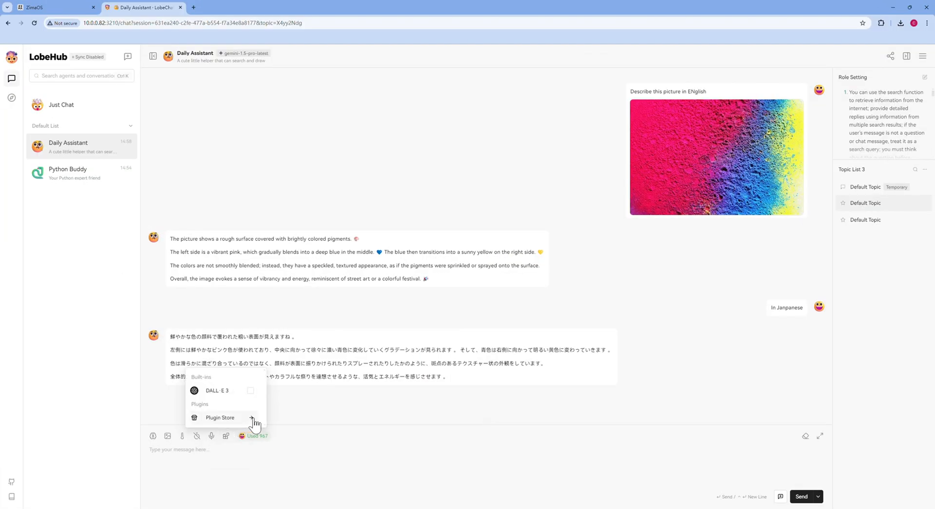
# - Open the Plugin Store and scroll through the full plugin catalog
pyautogui.click(220, 417)
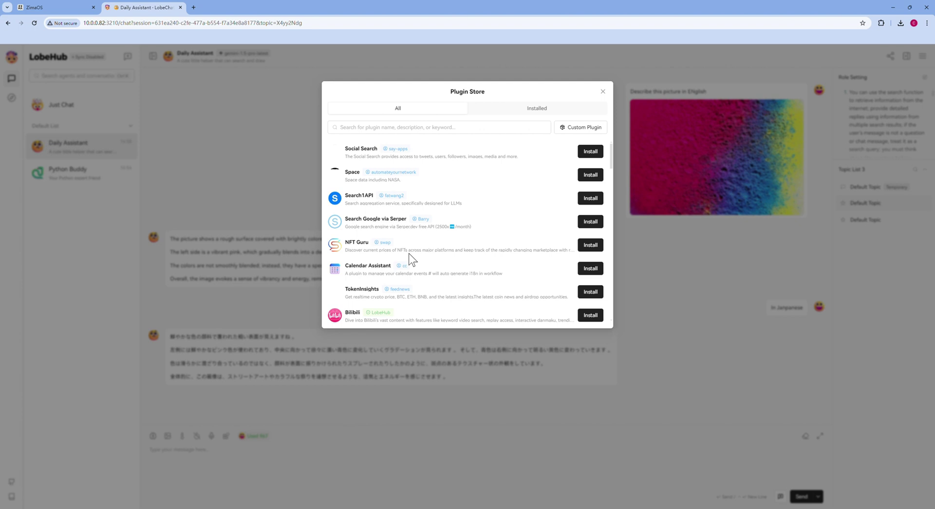
pyautogui.scroll(-3)
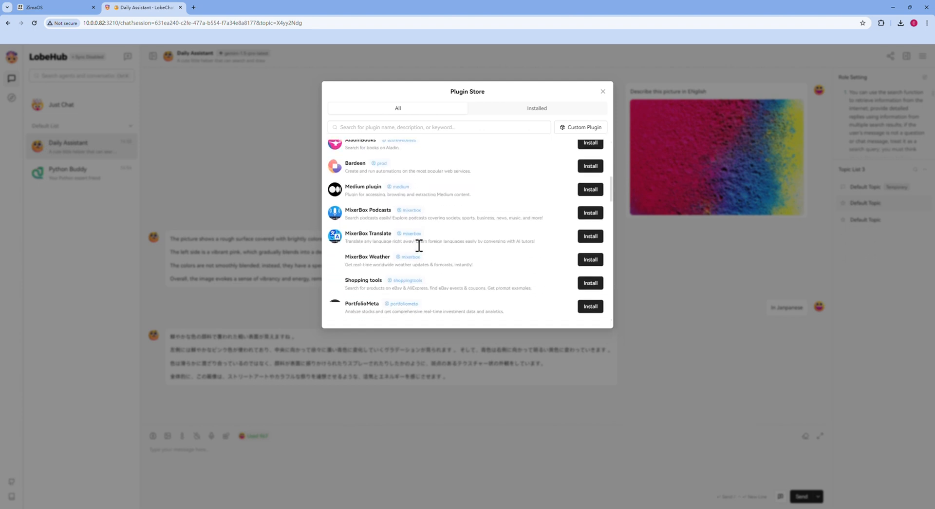
pyautogui.scroll(-3)
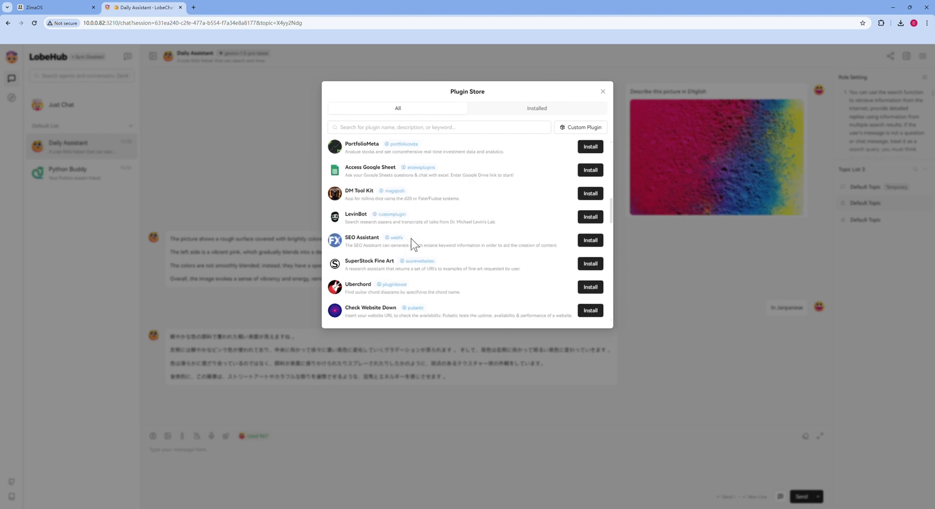
pyautogui.scroll(-3)
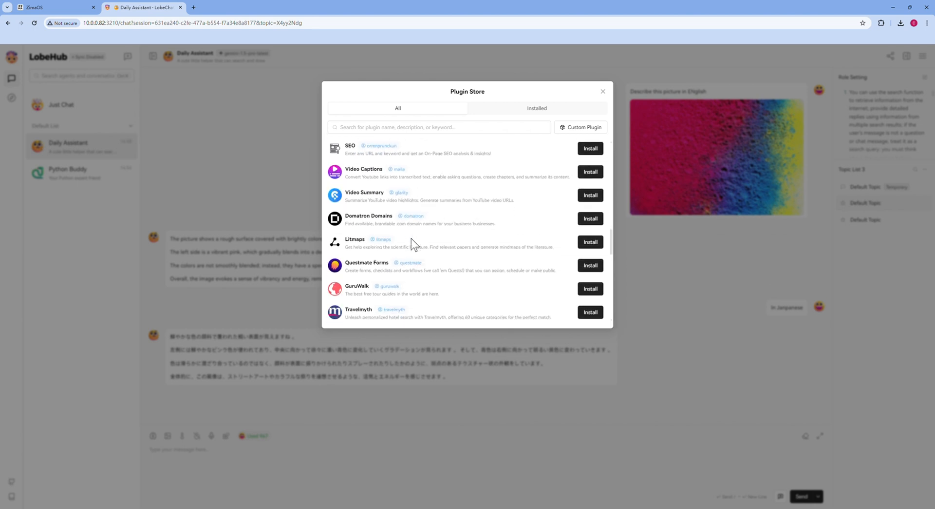
pyautogui.scroll(-3)
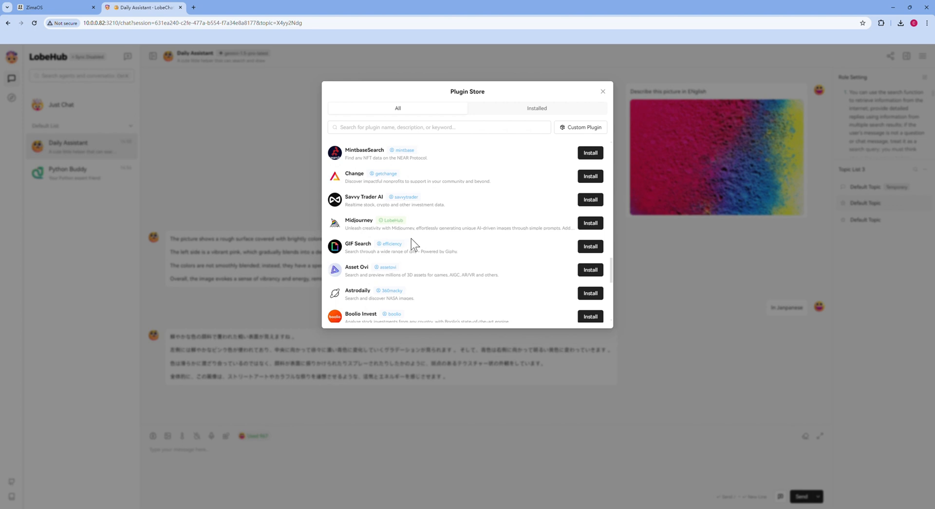